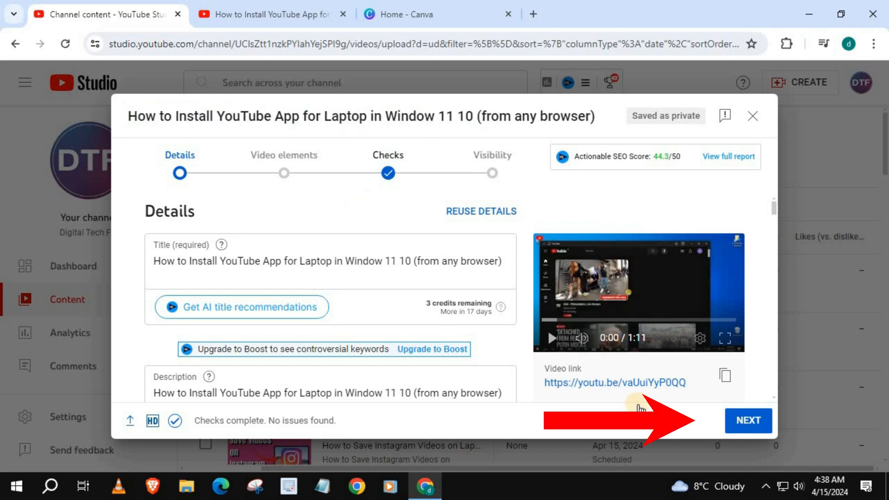
Advance the upload from Details through Video elements and Checks to Visibility
{"action": "left_click", "coordinate": [749, 420]}
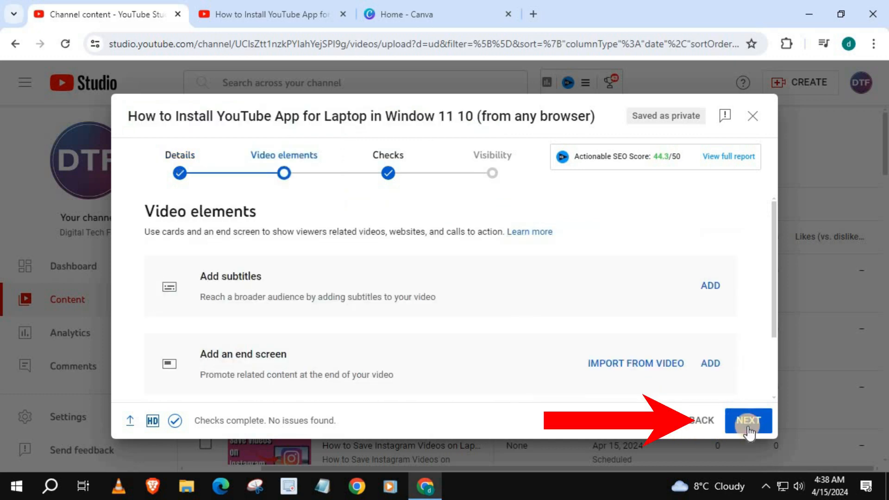
{"action": "left_click", "coordinate": [748, 421]}
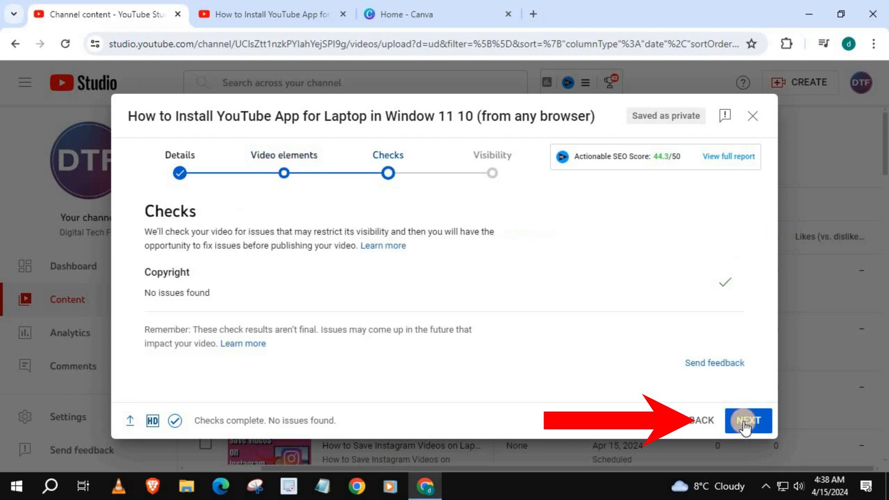
{"action": "left_click", "coordinate": [748, 420]}
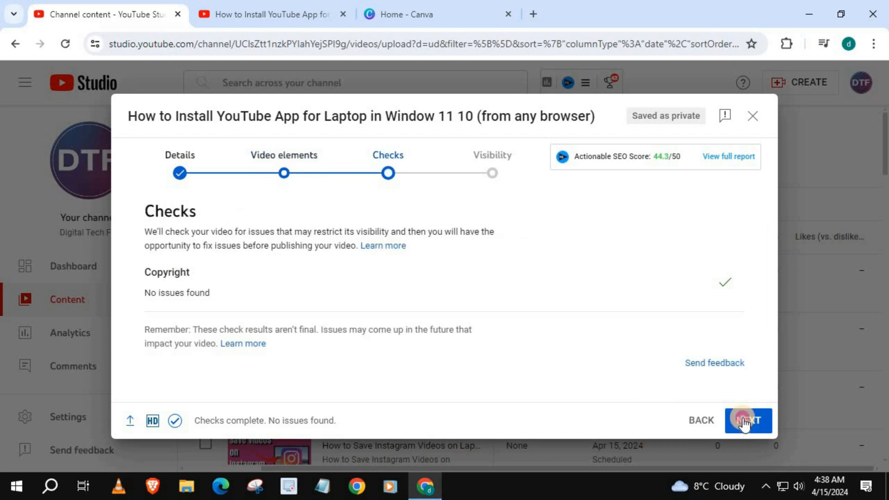
On the Visibility step, expand the Schedule option to choose a publish date
{"action": "left_click", "coordinate": [748, 421]}
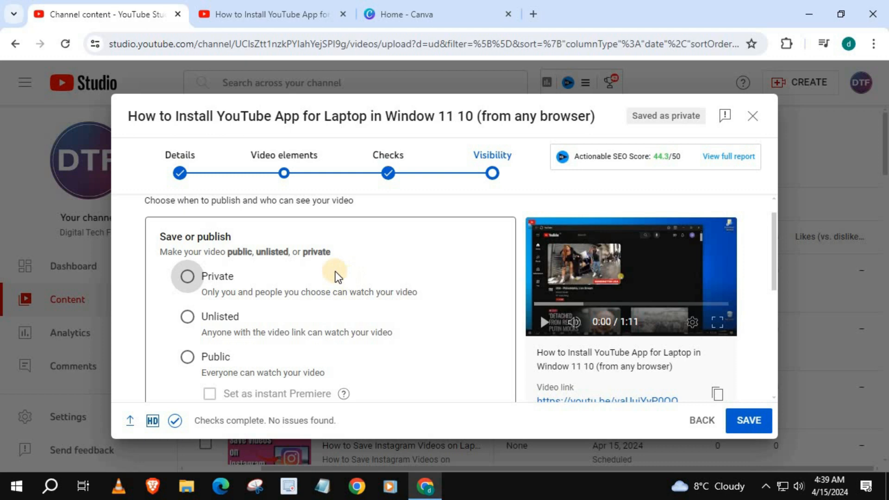
{"action": "scroll", "scroll_direction": "down", "scroll_amount": 3}
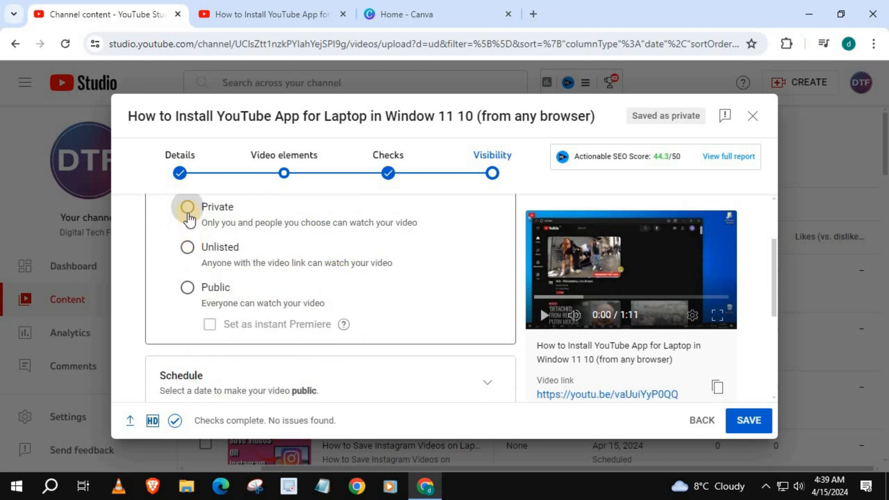
{"action": "scroll", "scroll_direction": "down", "scroll_amount": 3}
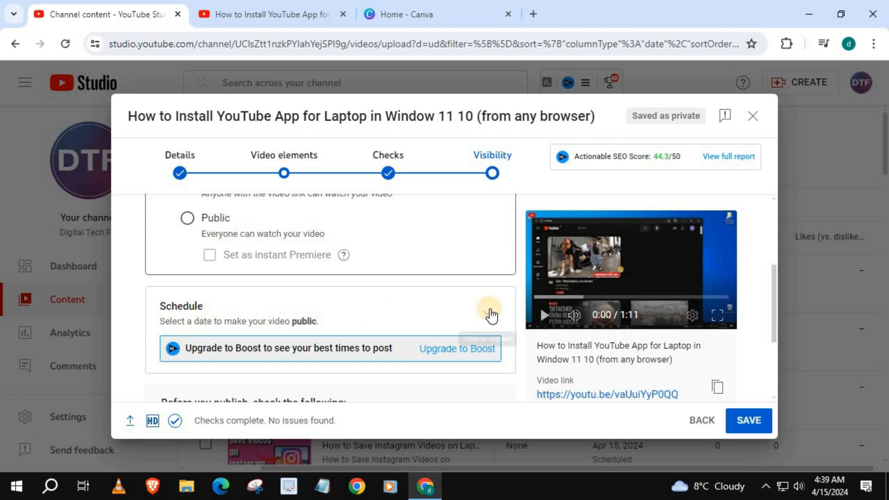
{"action": "left_click", "coordinate": [491, 311]}
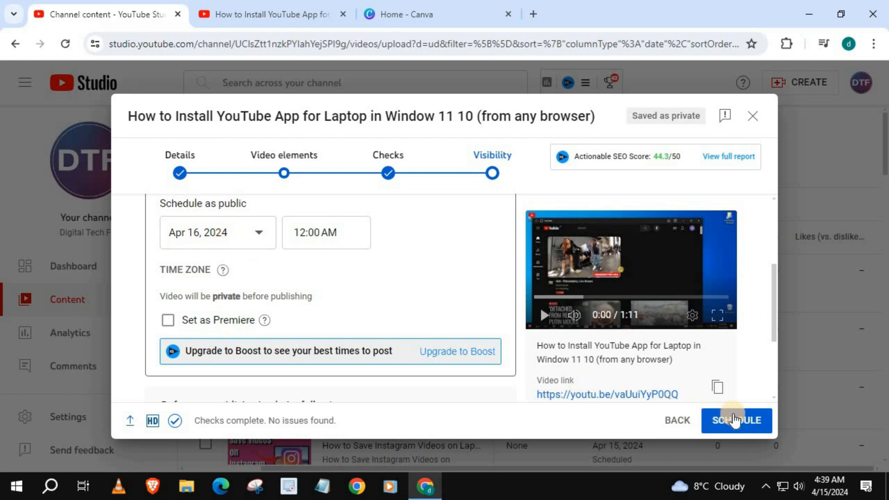
Schedule the video for Apr 16, 2024 12:00 AM and dismiss the confirmation
{"action": "left_click", "coordinate": [735, 421]}
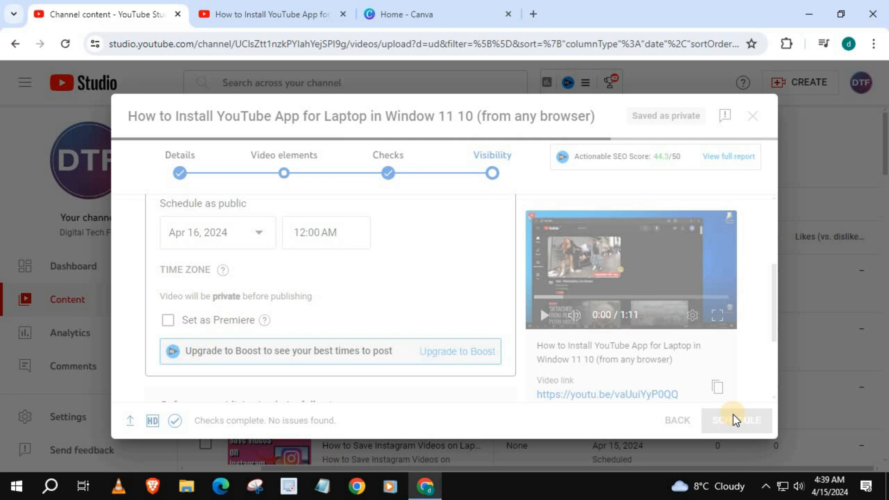
{"action": "left_click", "coordinate": [736, 420]}
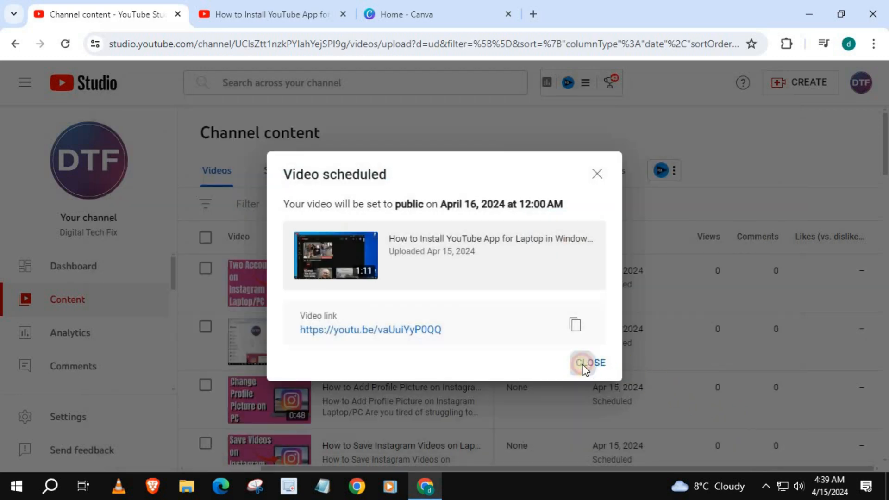
{"action": "left_click", "coordinate": [589, 363]}
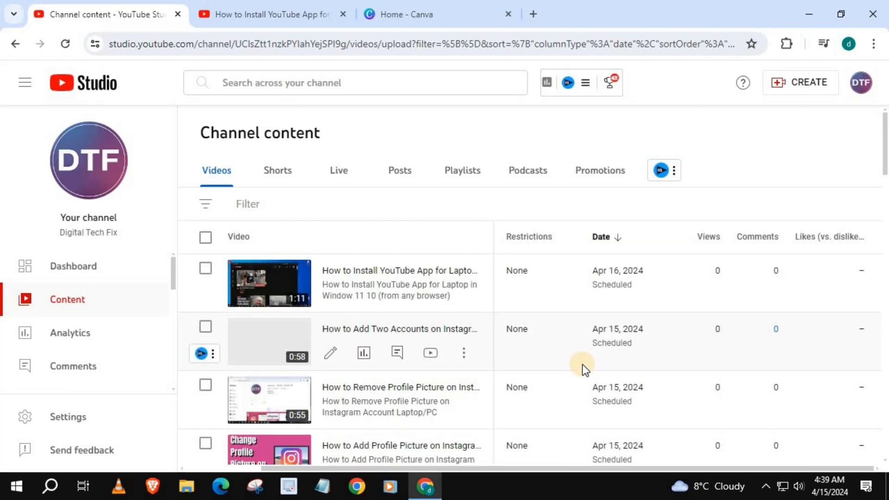